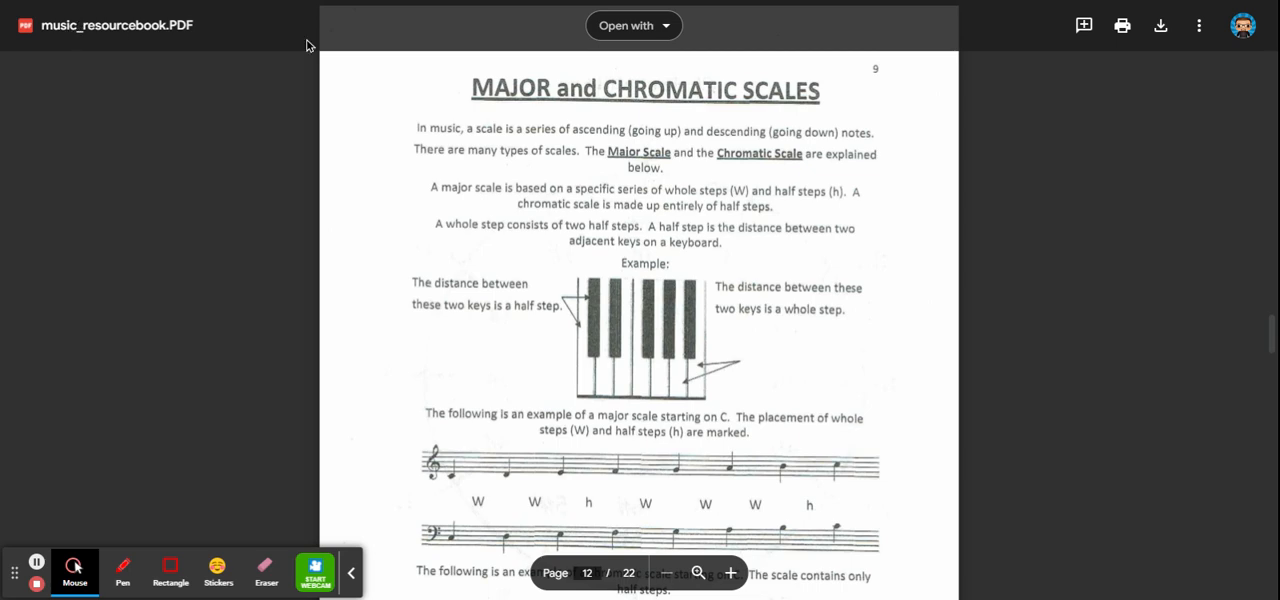
mouse_move(136, 118)
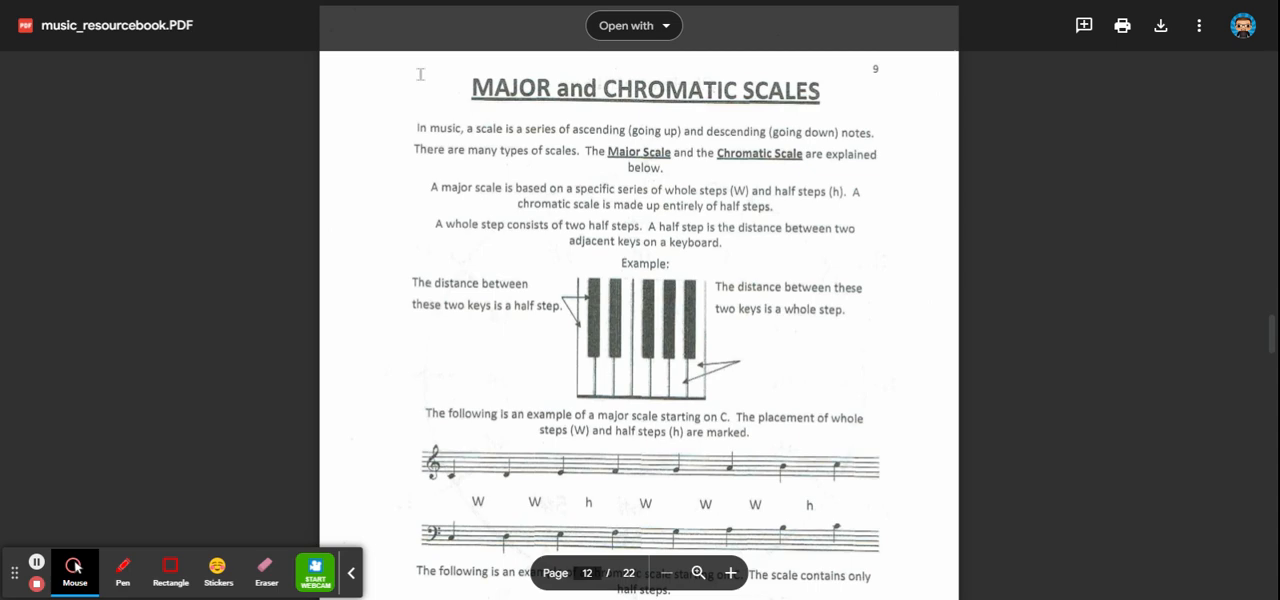
mouse_move(120, 480)
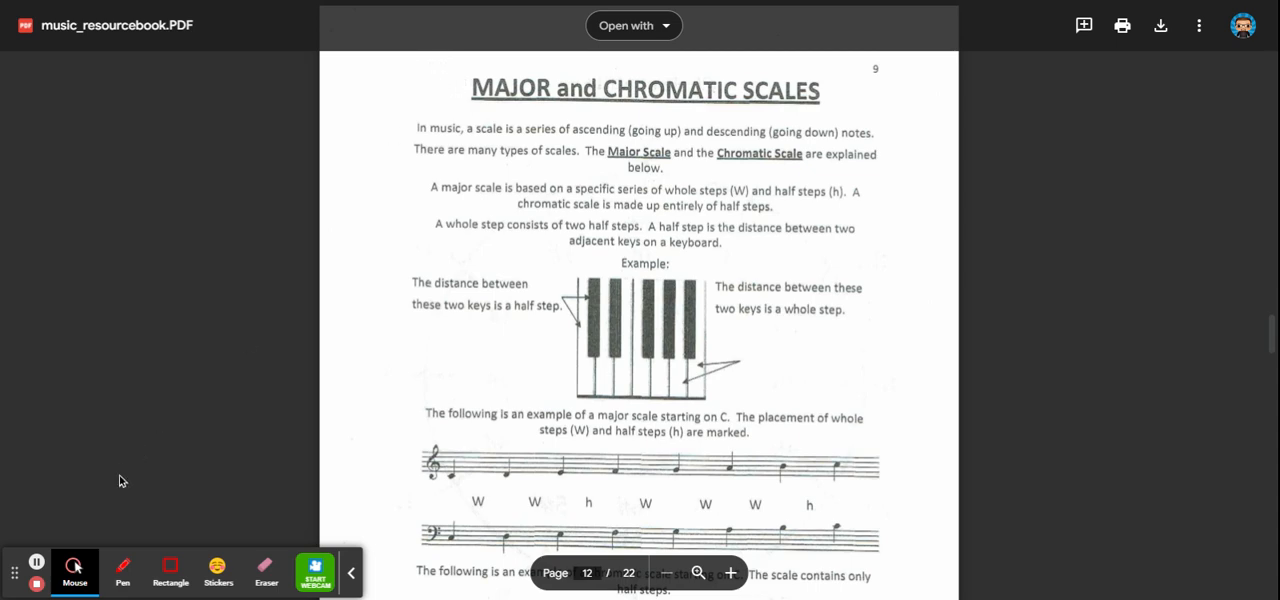
Switch the annotation toolbar from Mouse mode to the Pen for freehand drawing.
click(122, 570)
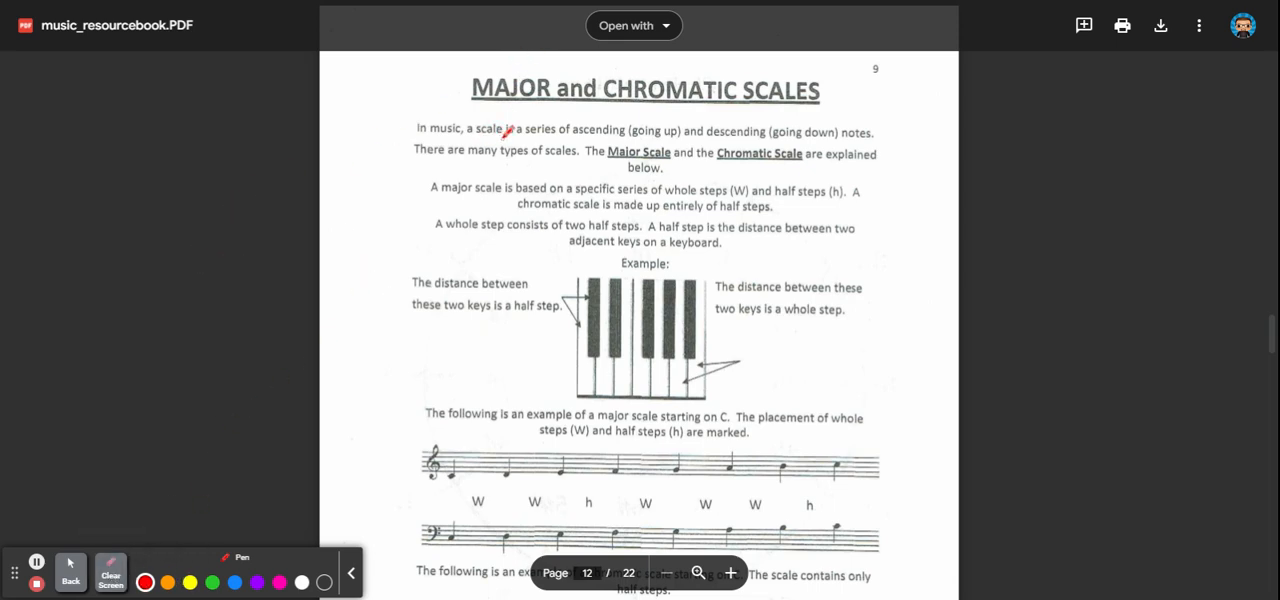
Draw a red underline beneath the ascending/descending phrase, then clear the screen.
drag(510, 140, 644, 140)
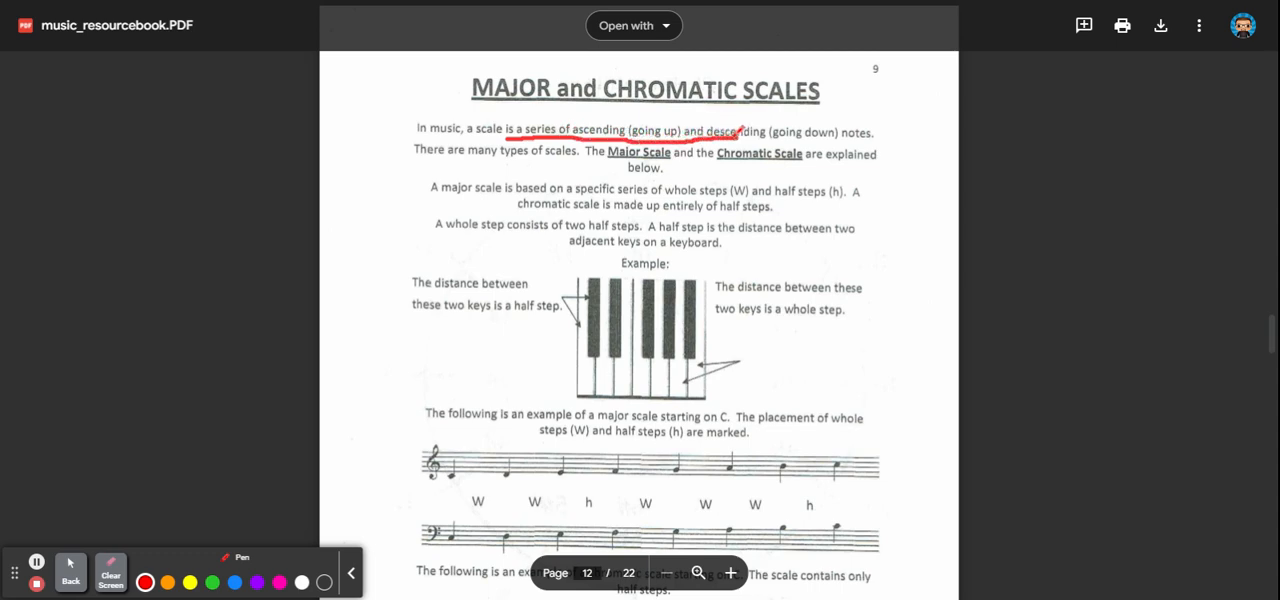
click(110, 570)
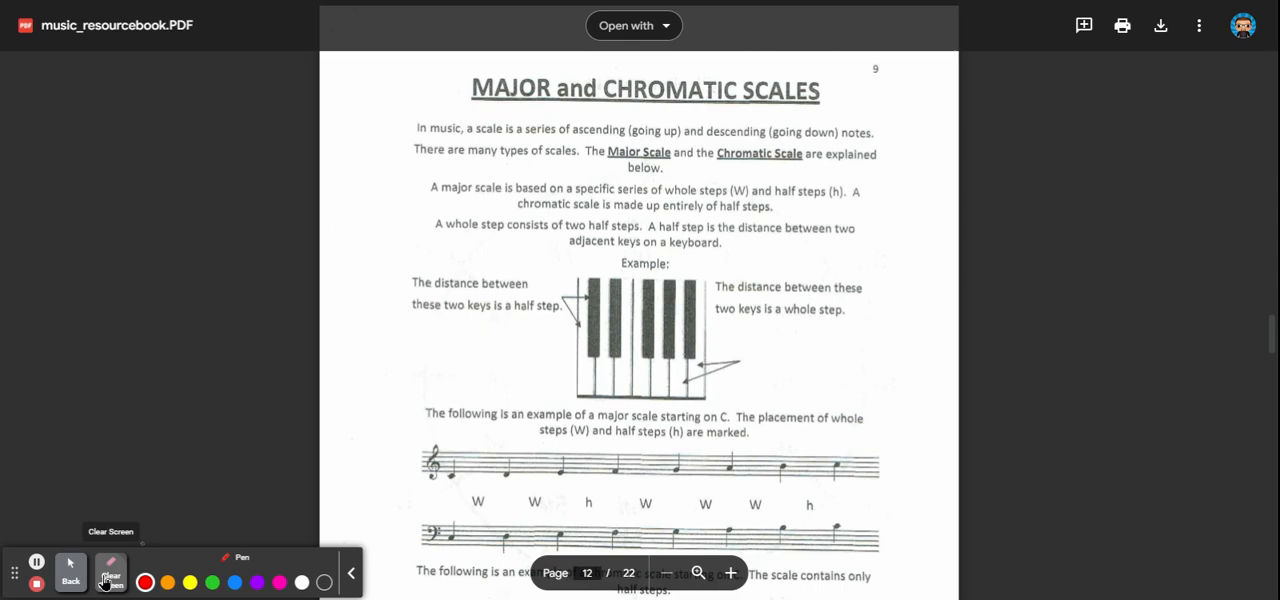
Underline 'ascending (going up)' and 'descending' again in red.
drag(572, 136, 684, 130)
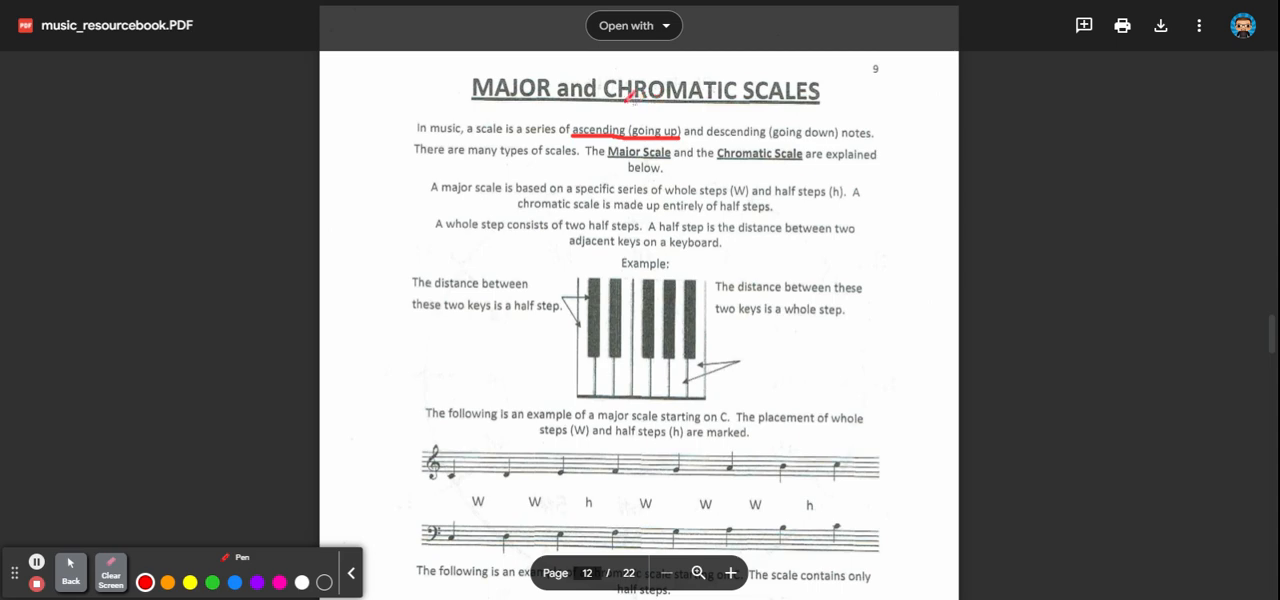
mouse_move(784, 208)
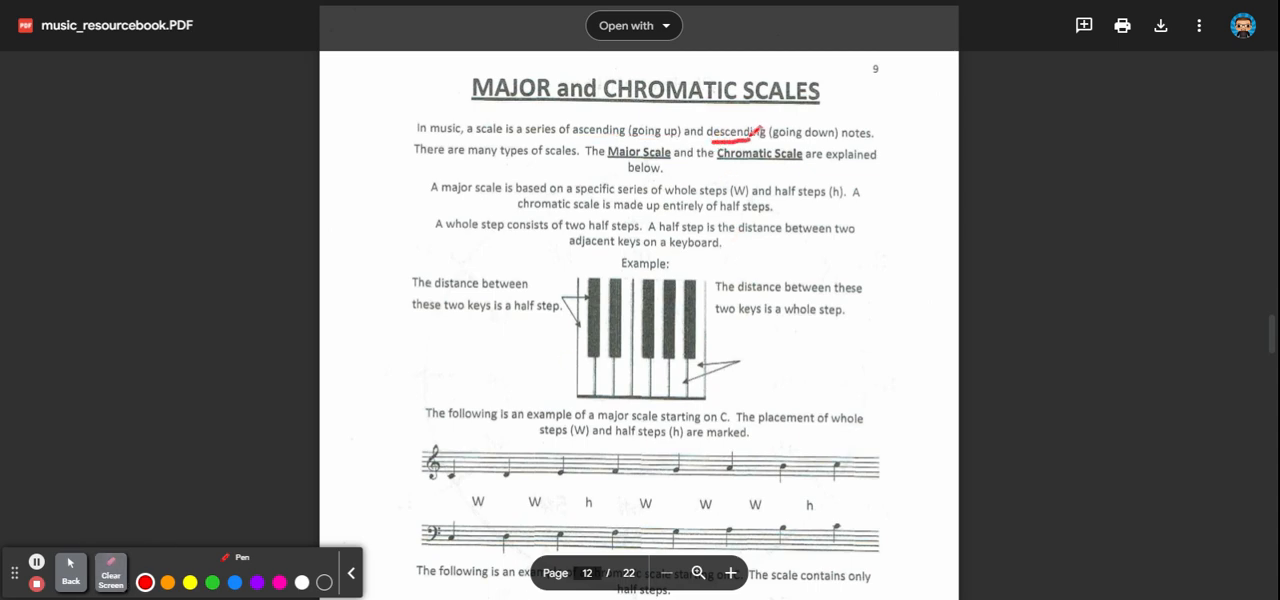
drag(764, 142, 836, 148)
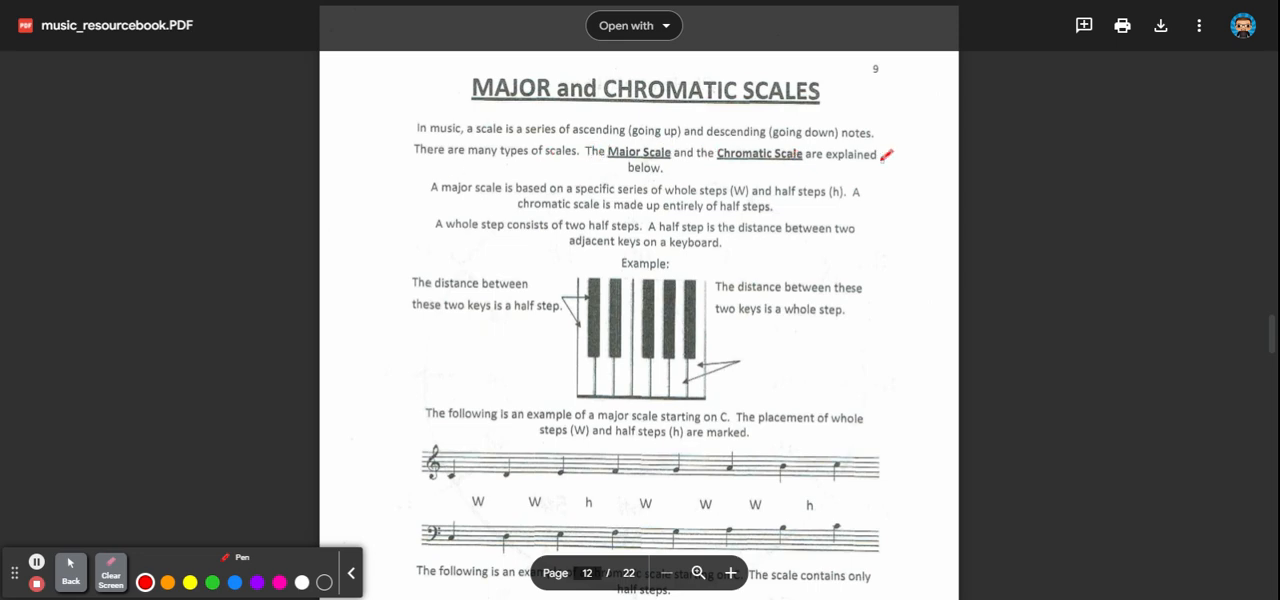
mouse_move(424, 218)
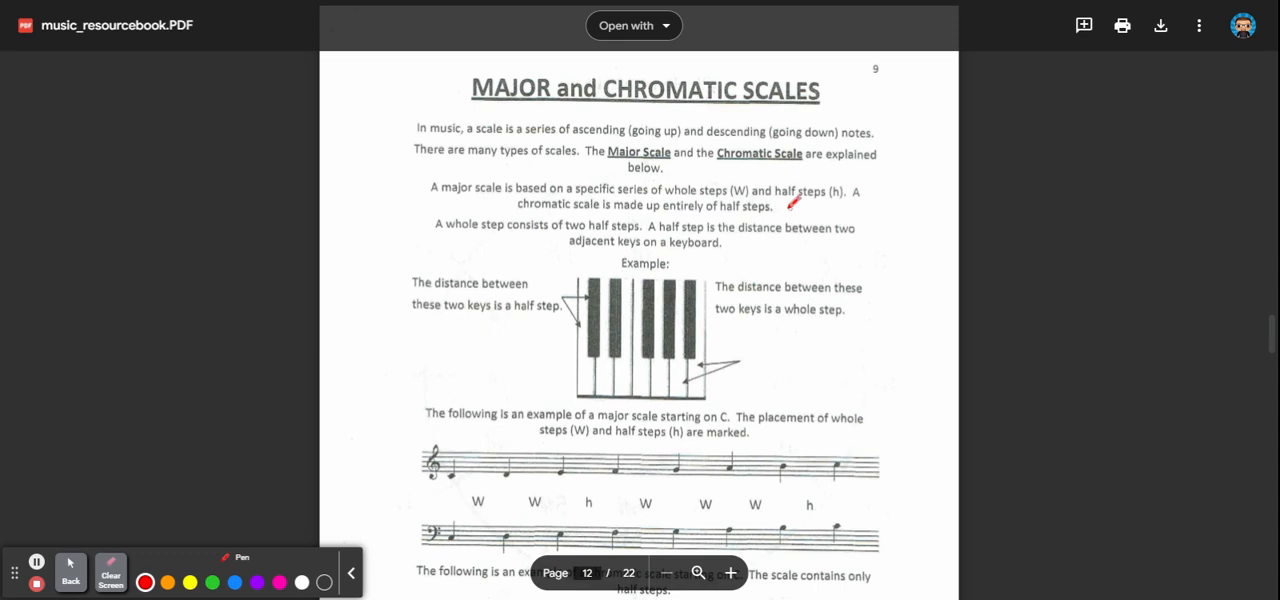
mouse_move(560, 238)
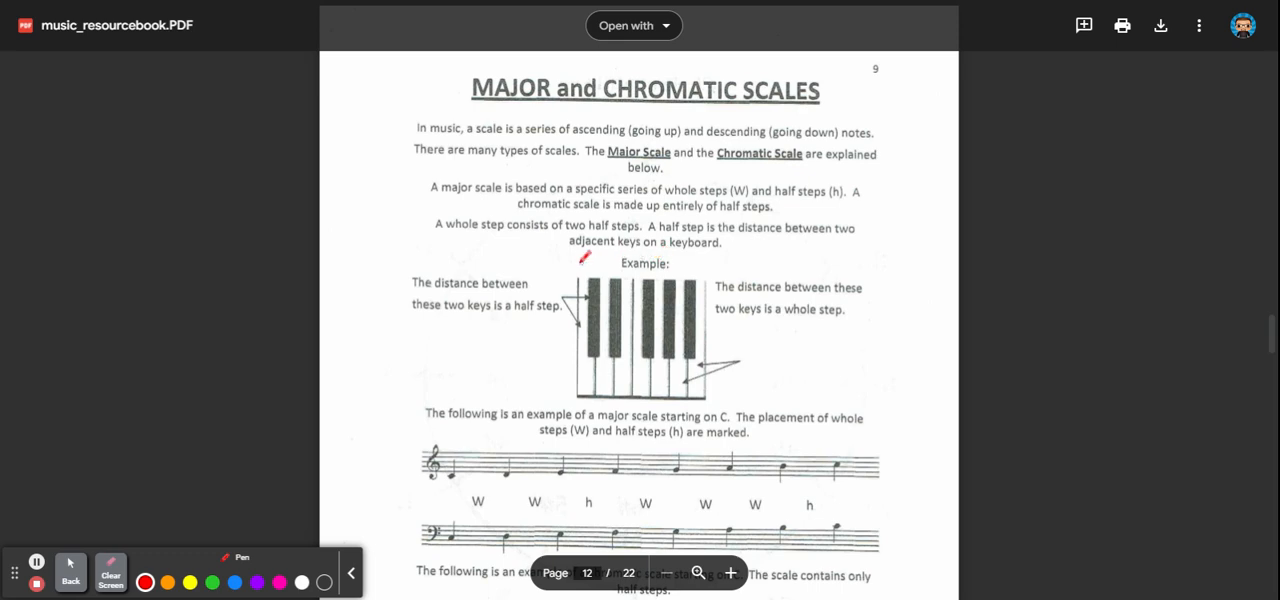
mouse_move(816, 248)
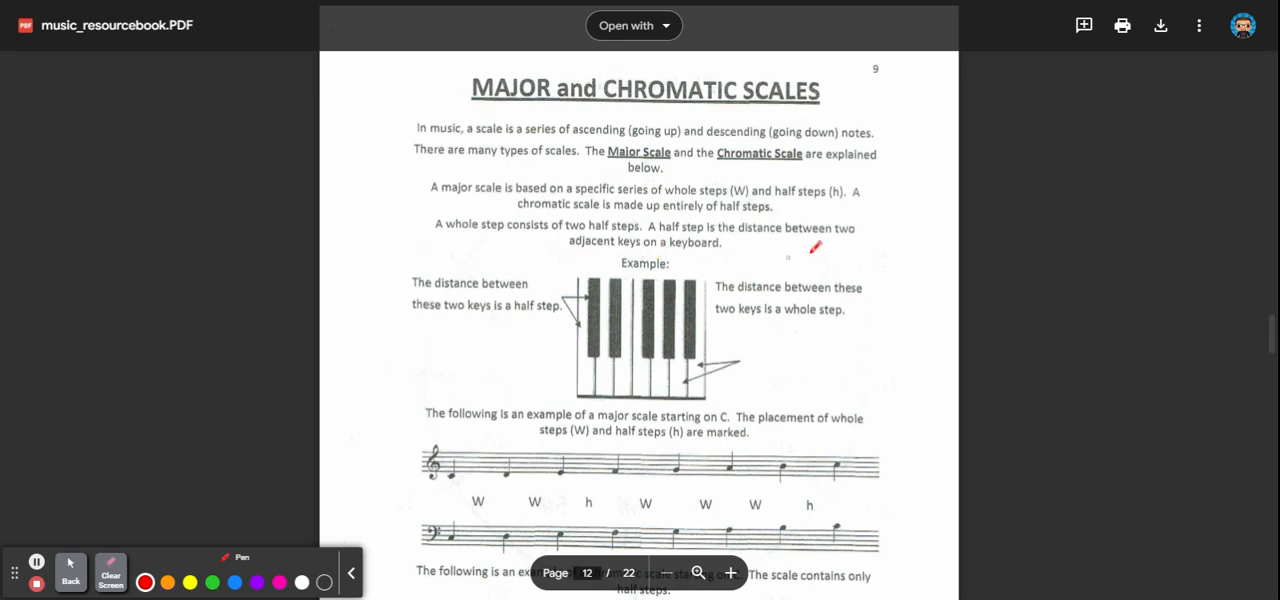
mouse_move(840, 230)
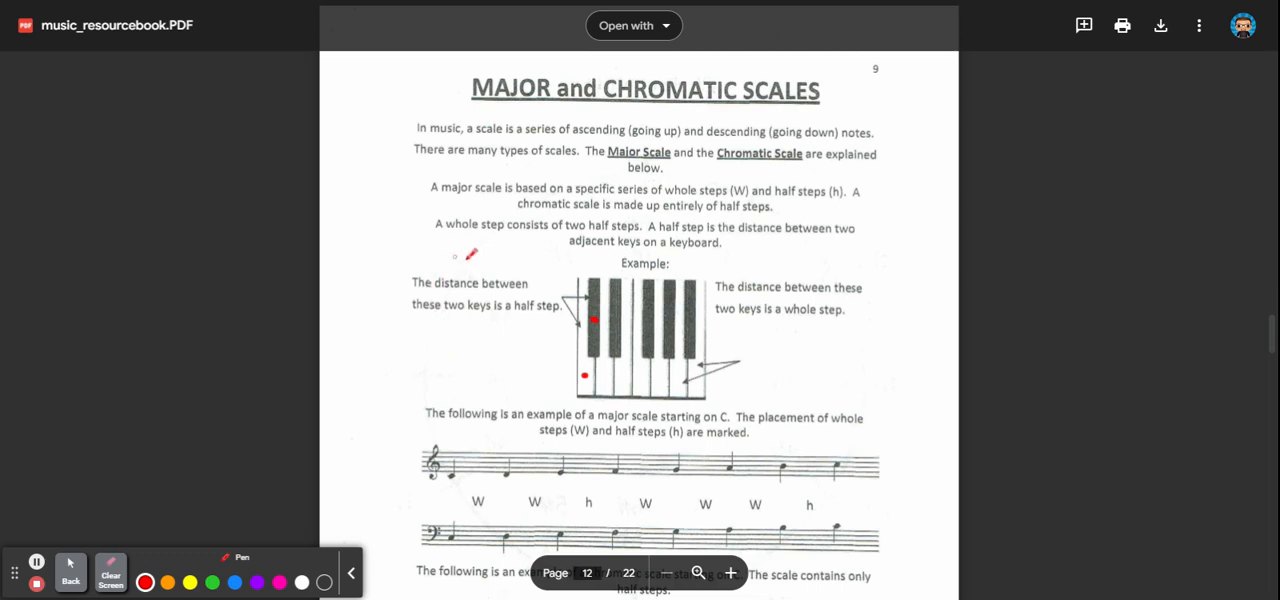
Draw two red arrows, one toward the half-step label and one toward the whole-step label.
drag(496, 262, 560, 258)
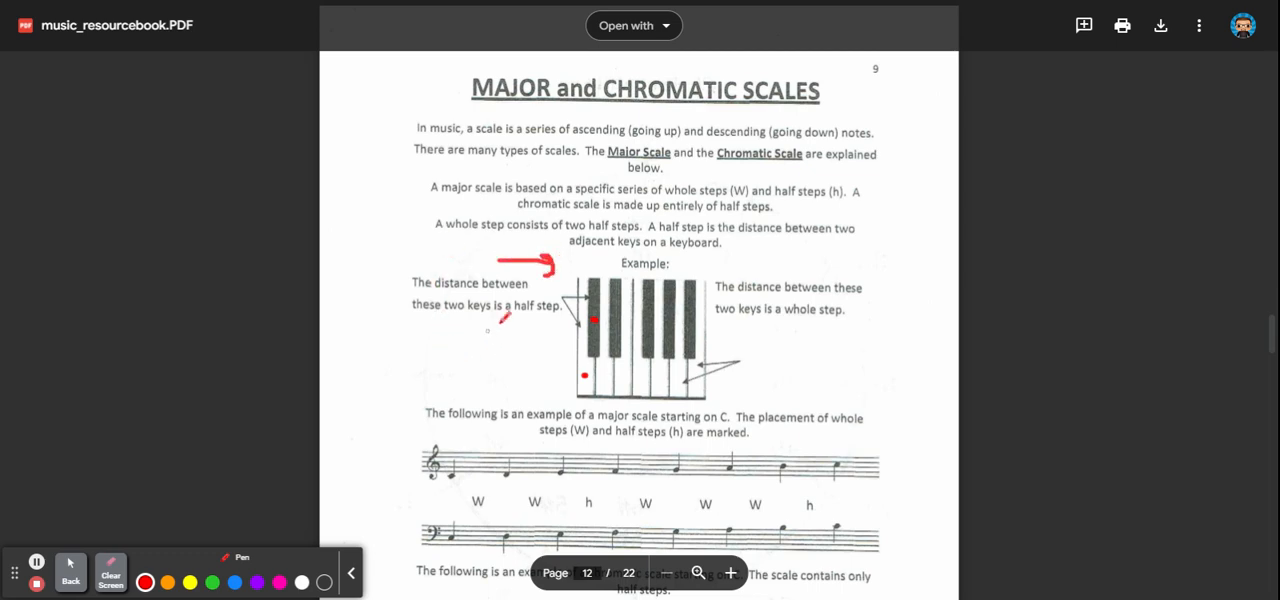
drag(790, 264, 690, 266)
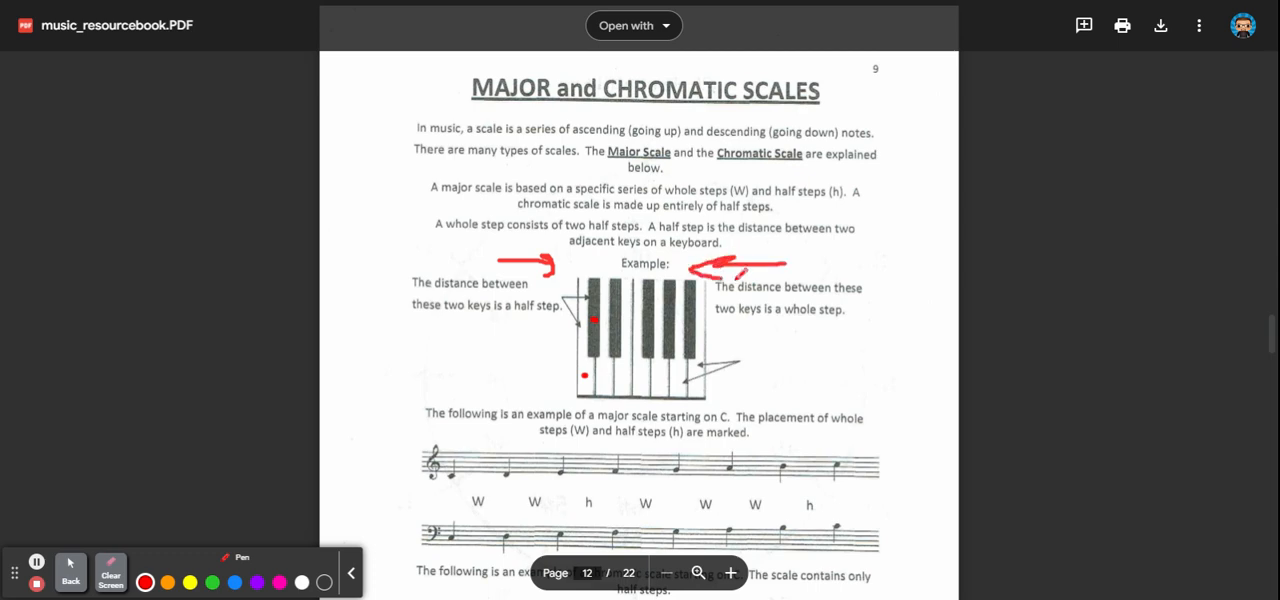
mouse_move(110, 572)
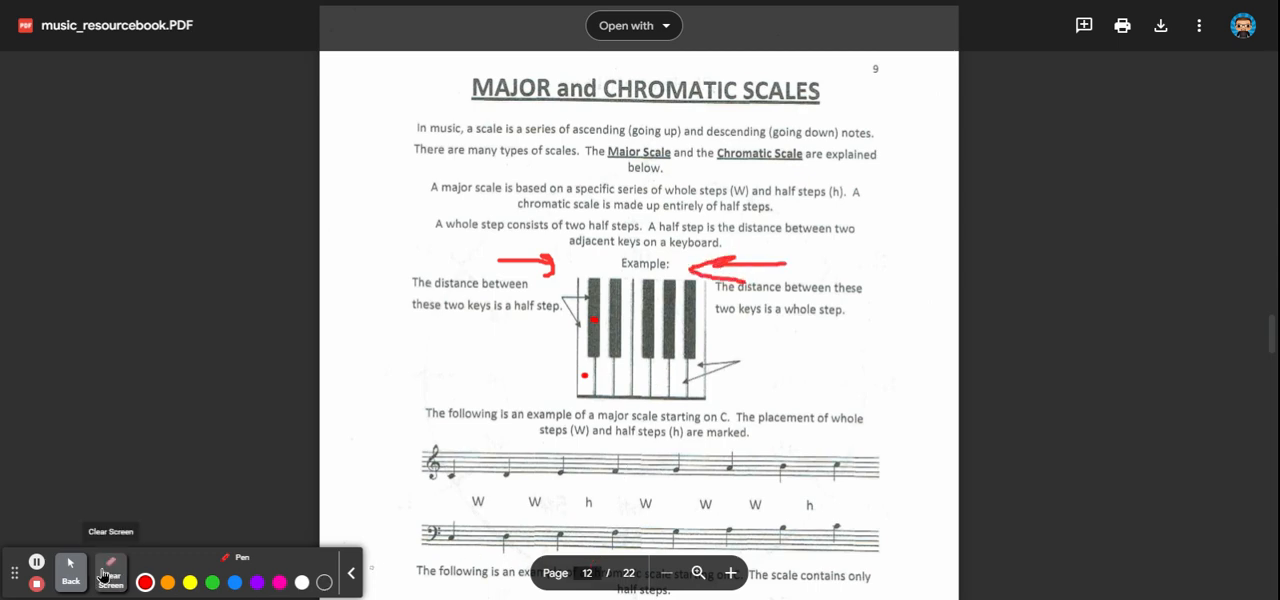
Clear the arrows and dots from the page before marking the whole-step keys.
click(110, 572)
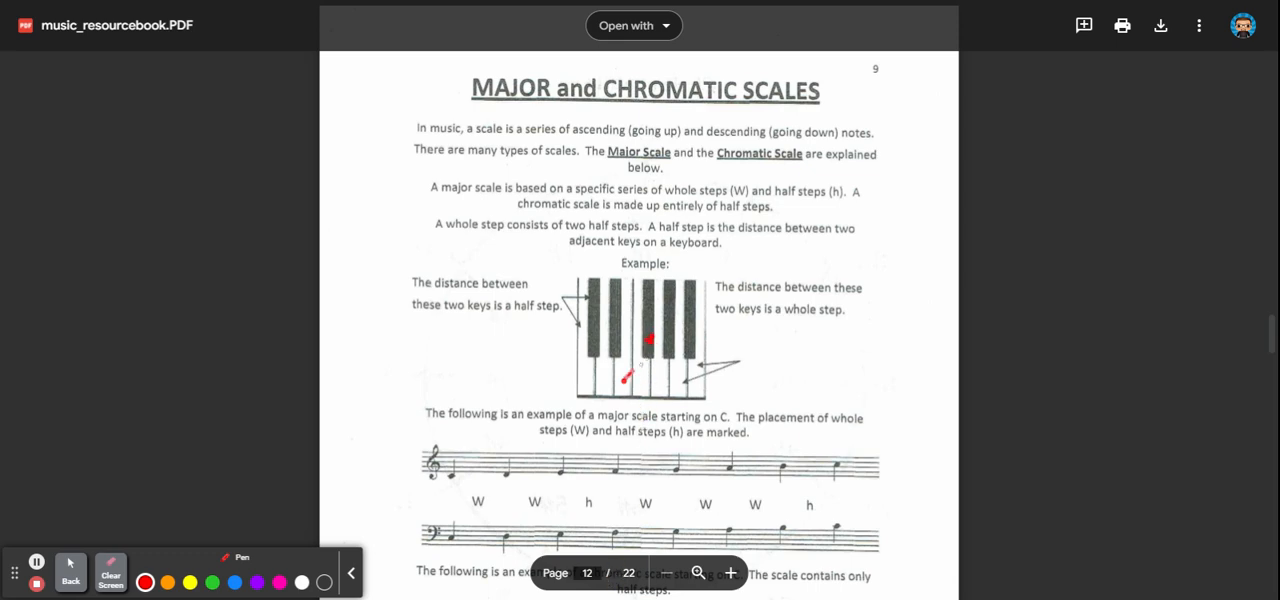
Clear the whole-step marks, keep red selected, and draw short red strokes by the keyboard diagram.
click(110, 572)
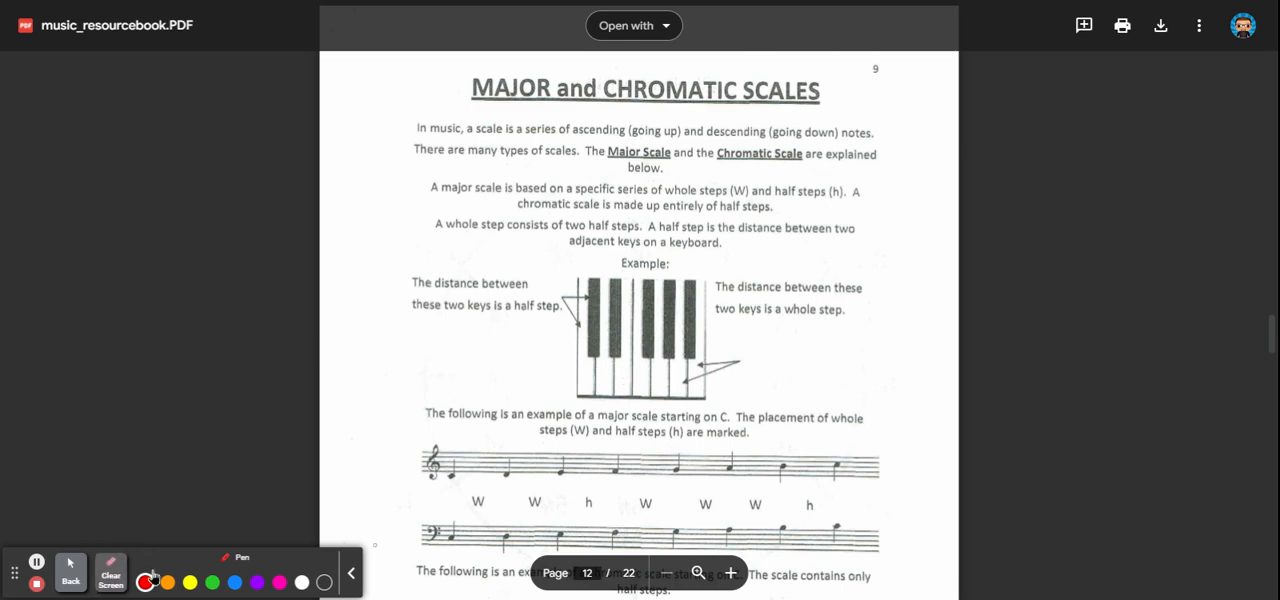
click(664, 278)
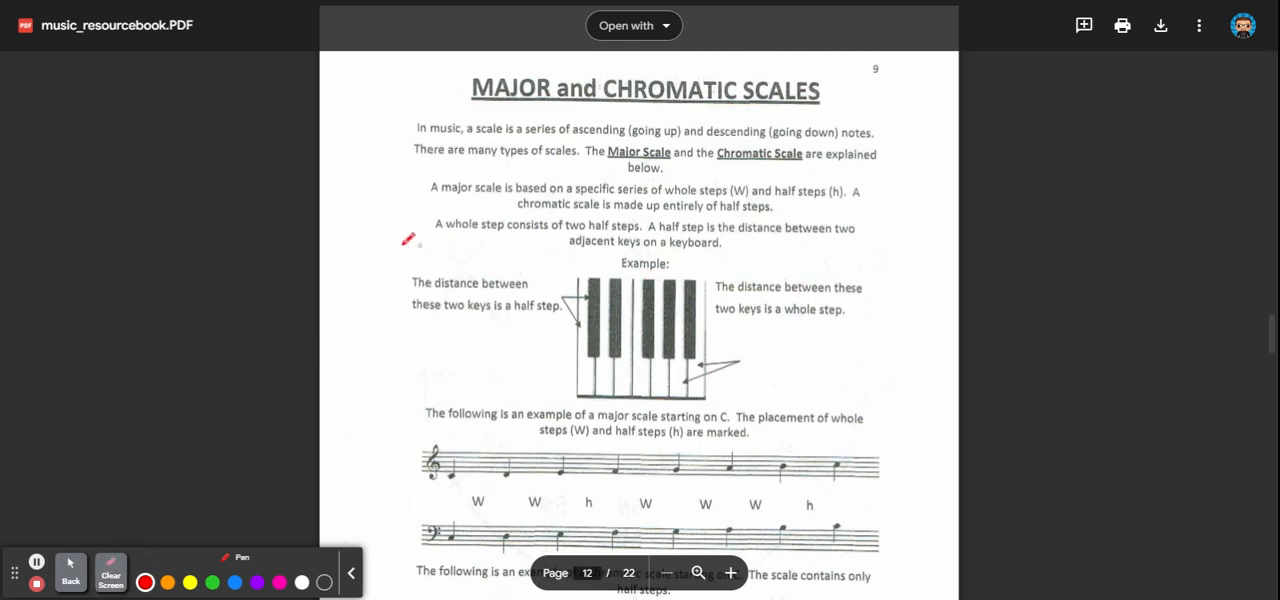
drag(400, 244, 404, 370)
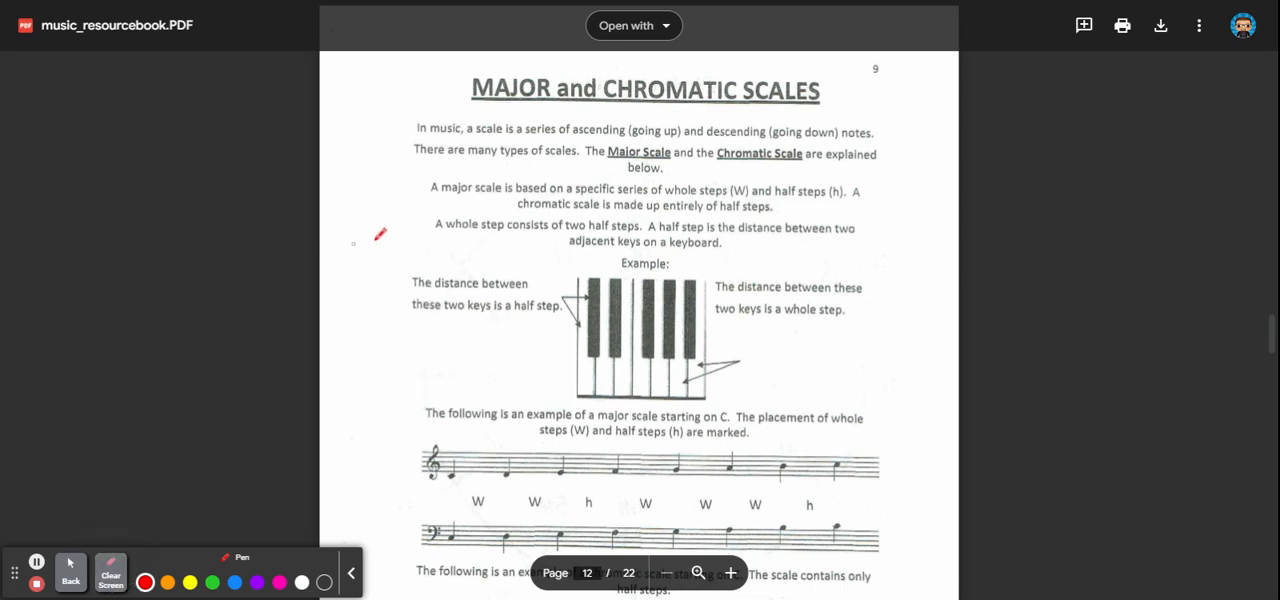
drag(410, 236, 380, 376)
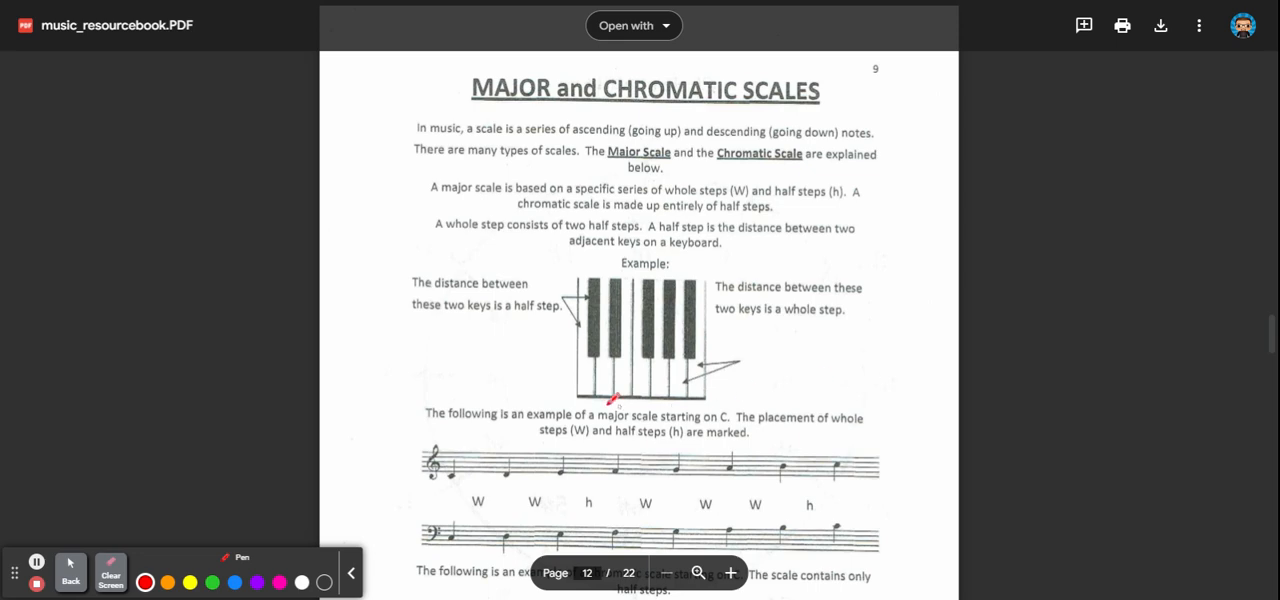
mouse_move(904, 376)
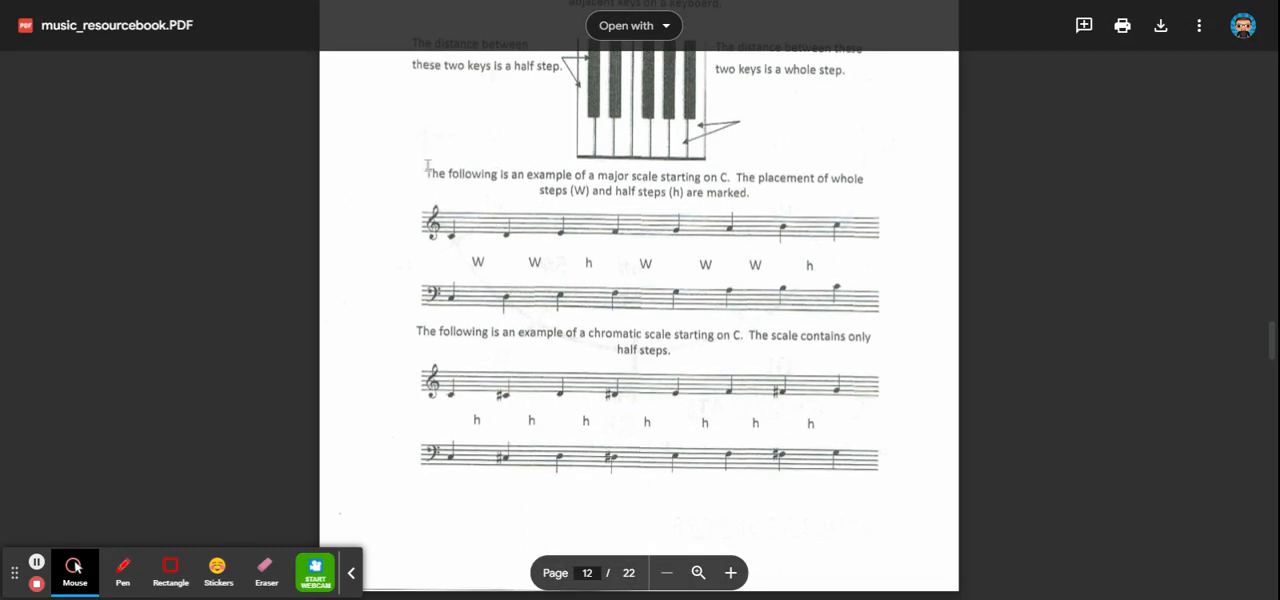
Select the red Pen to start drawing on the major scale example.
click(122, 572)
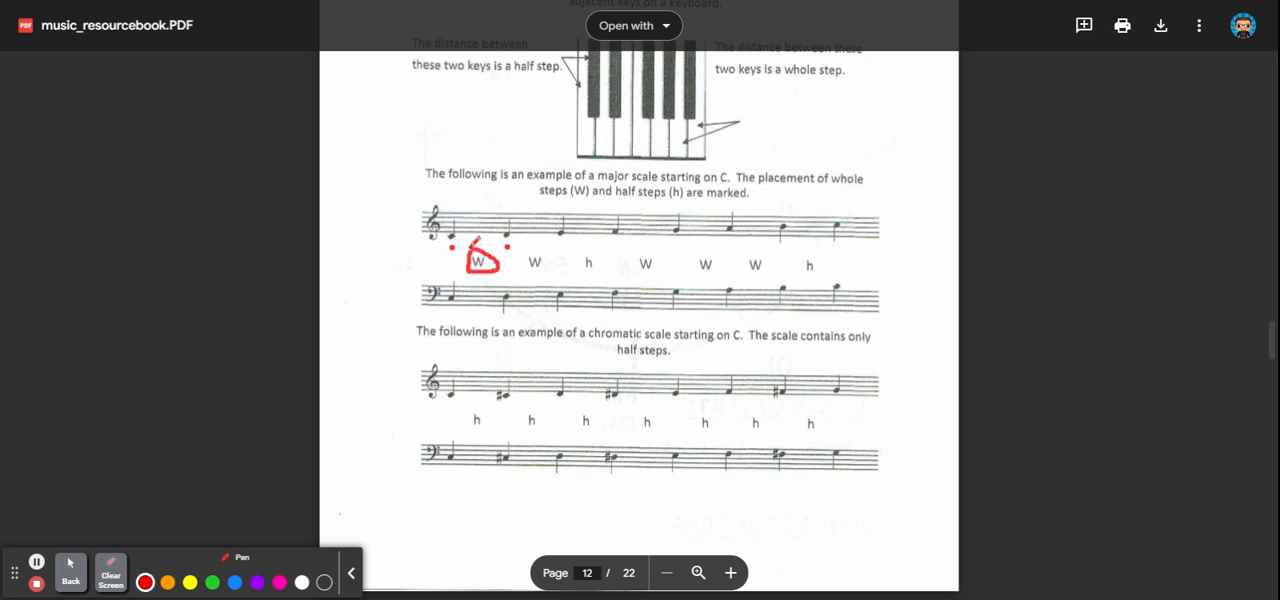
mouse_move(110, 572)
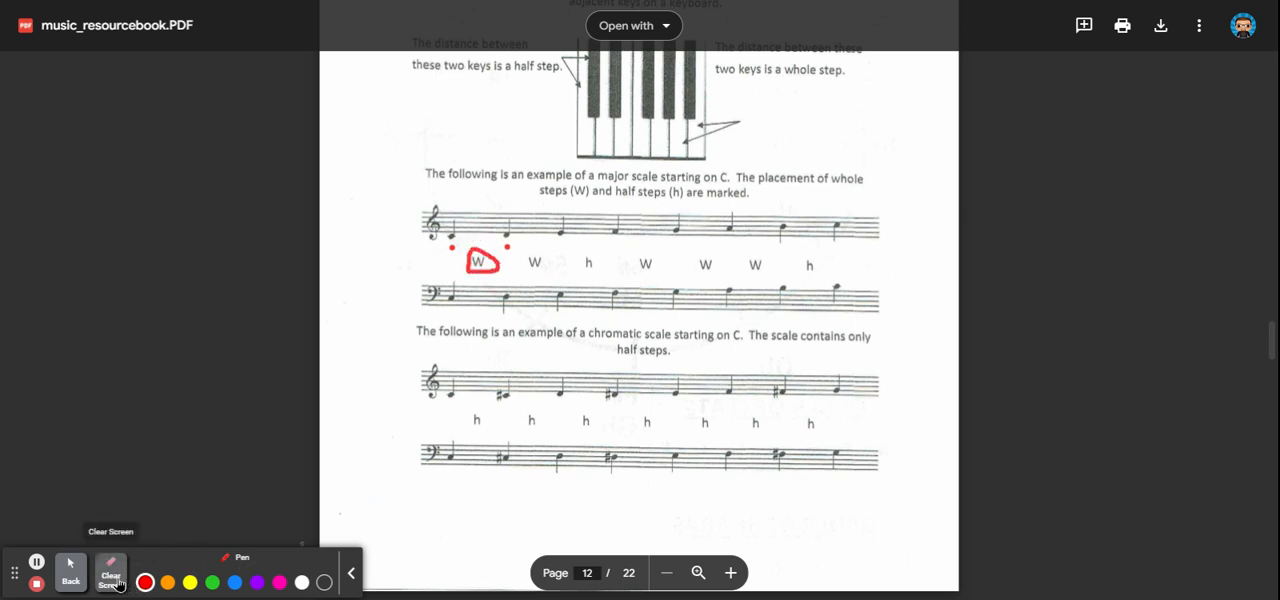
Clear the circle and dots, then sketch red marks on the treble and bass staff notes and tick the fourth step.
click(110, 572)
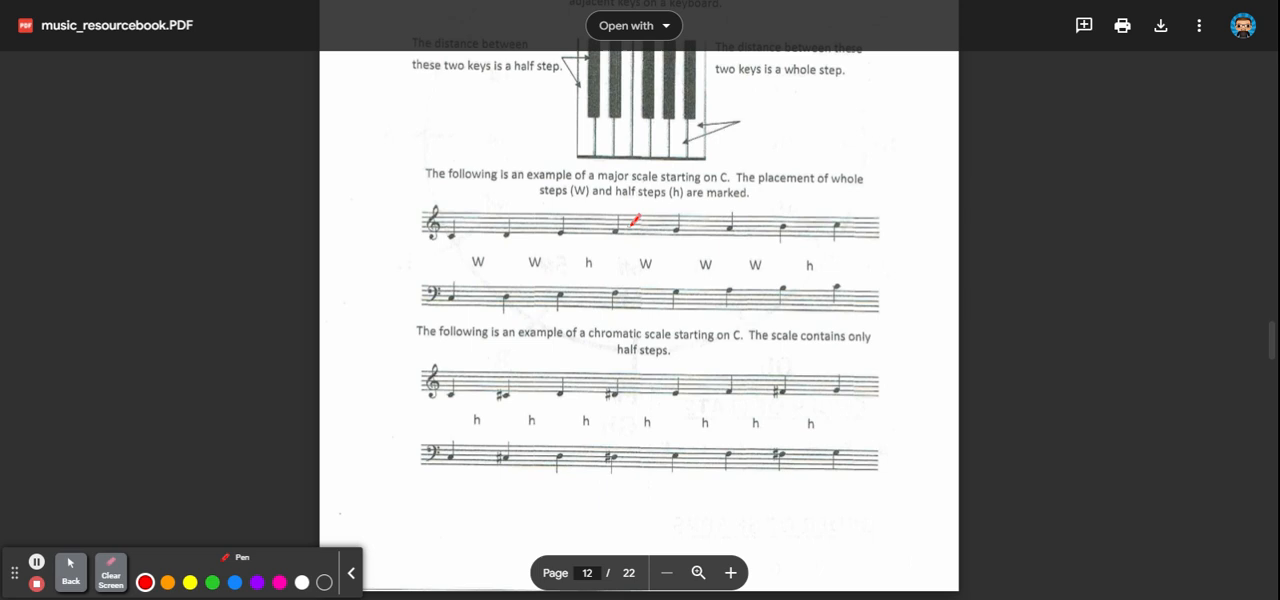
drag(632, 222, 664, 164)
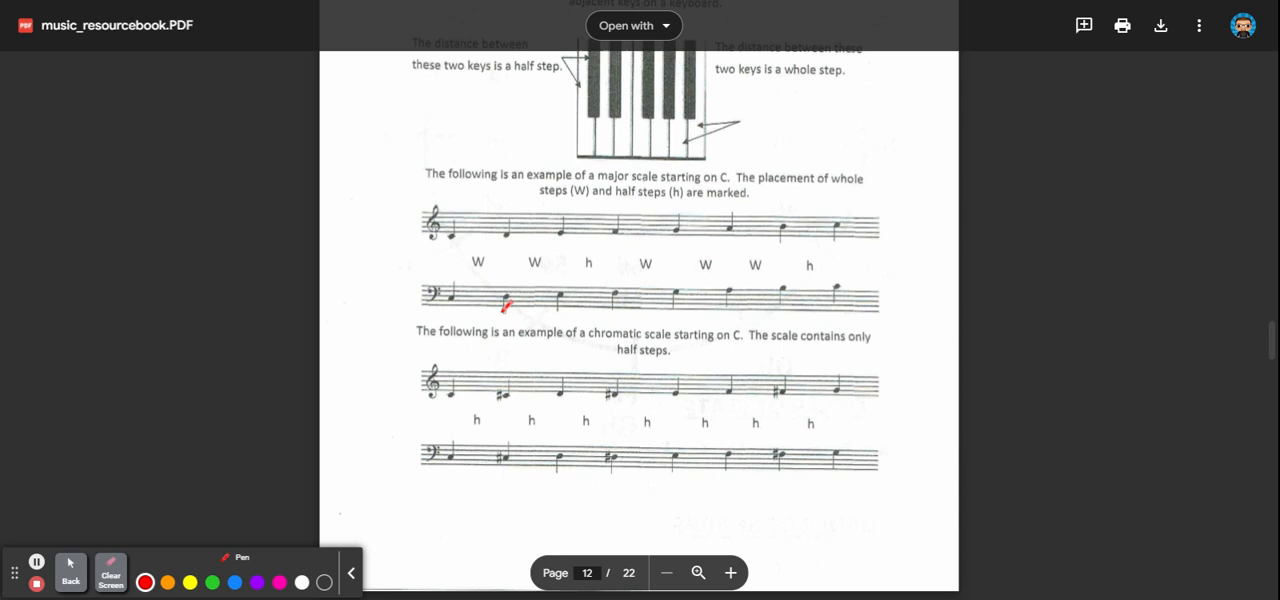
drag(504, 304, 540, 264)
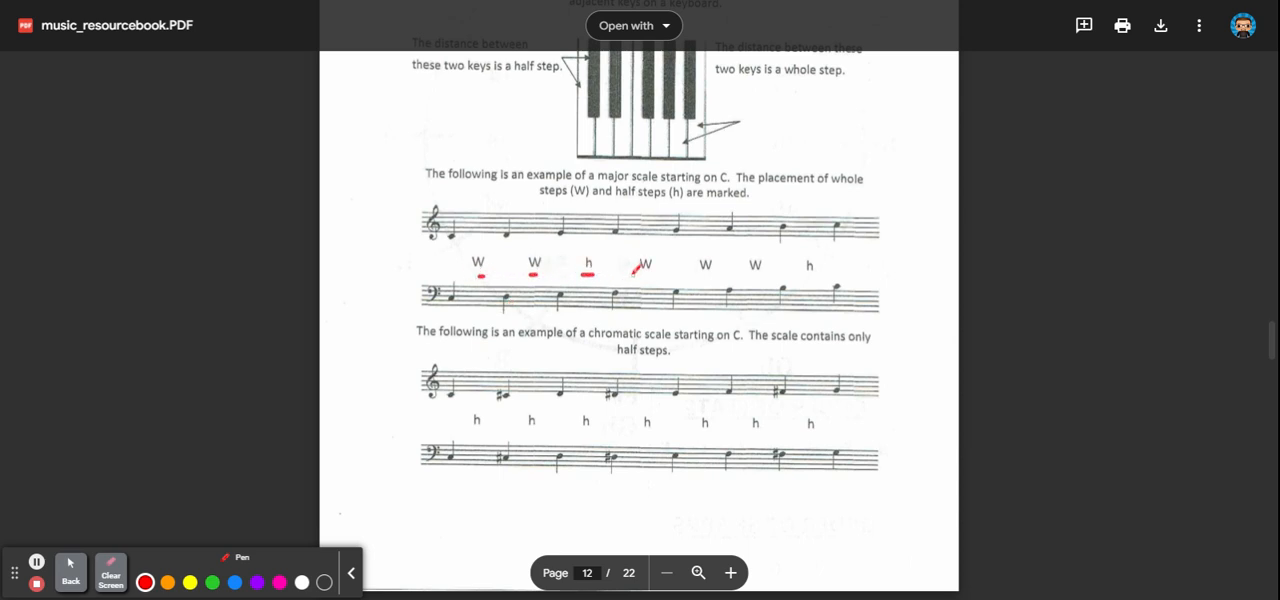
drag(630, 278, 784, 270)
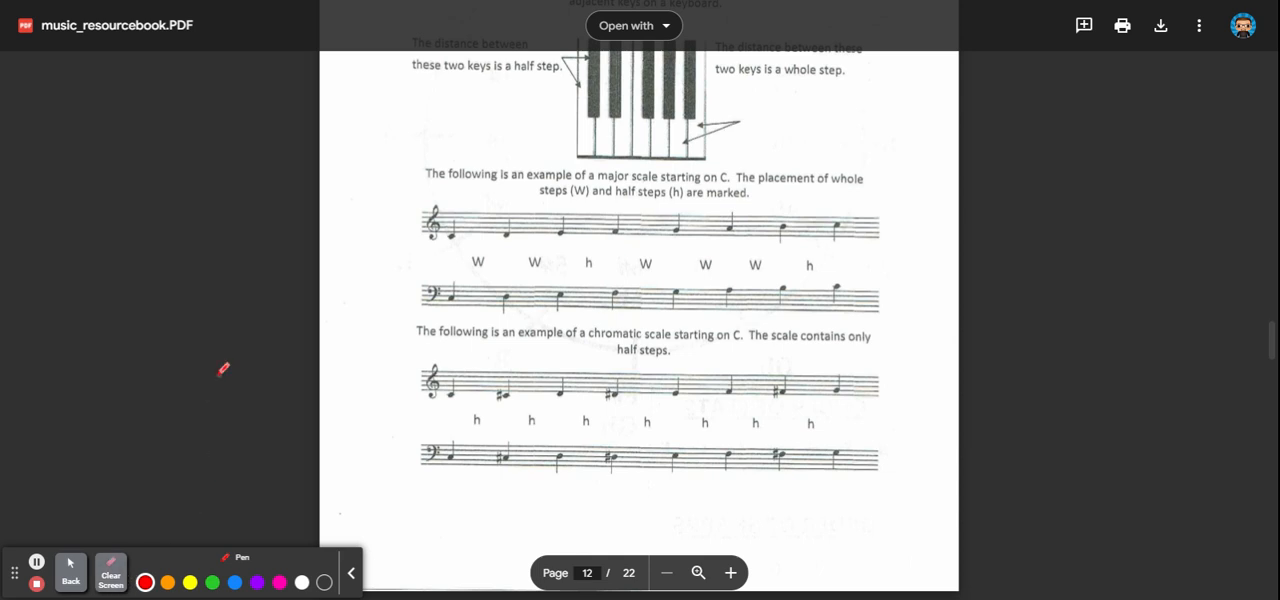
mouse_move(218, 376)
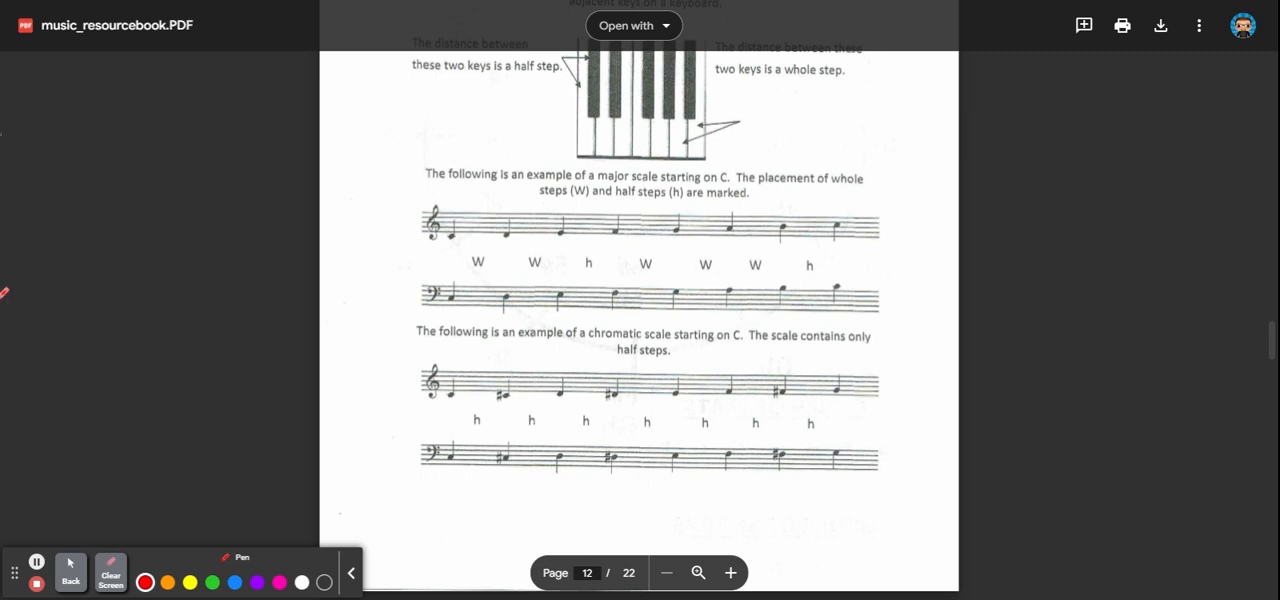
Dot a note of the treble chromatic scale in red.
drag(440, 310, 450, 300)
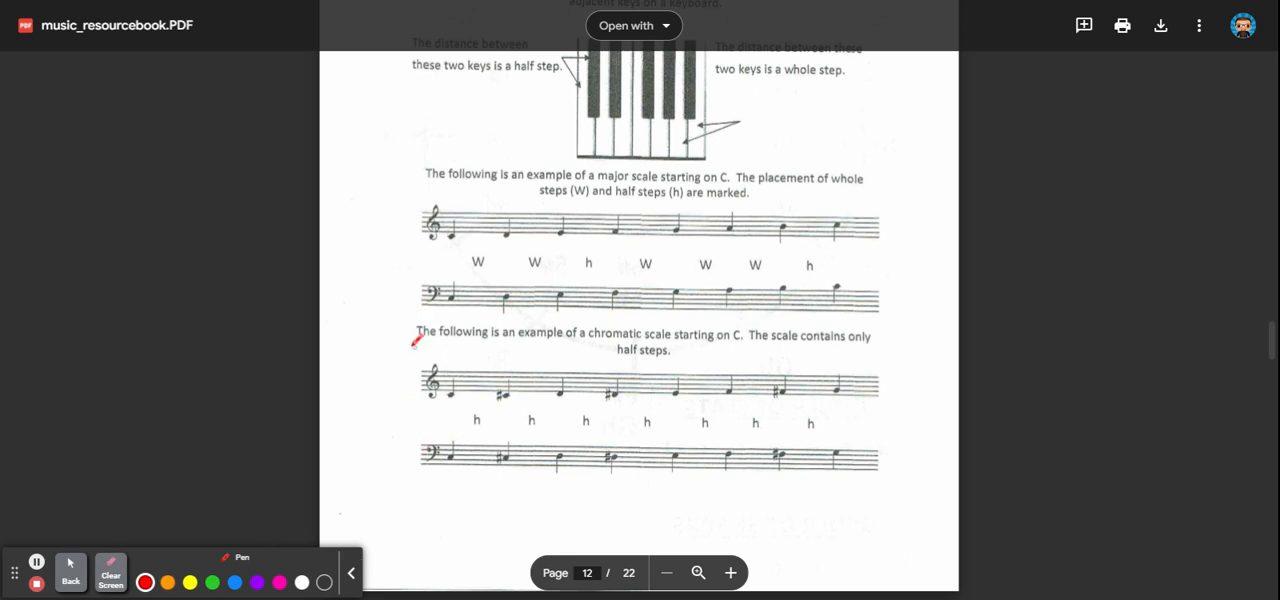
mouse_move(468, 328)
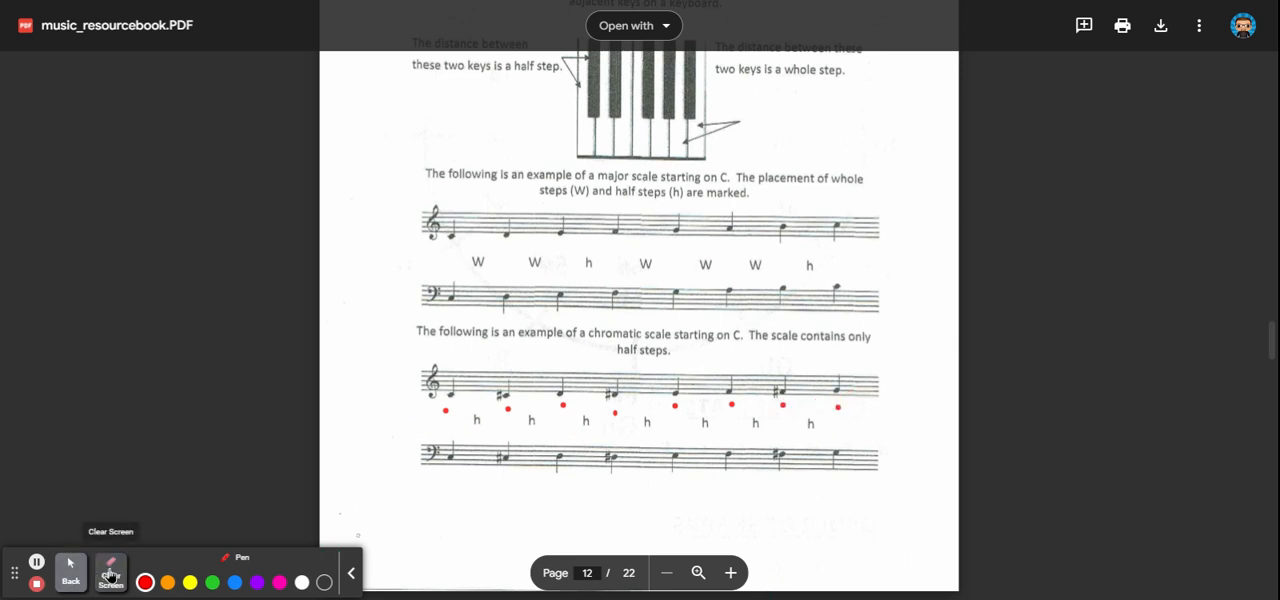
Clear the red dots and marks, then draw red dashes left of both chromatic scale staves.
click(110, 572)
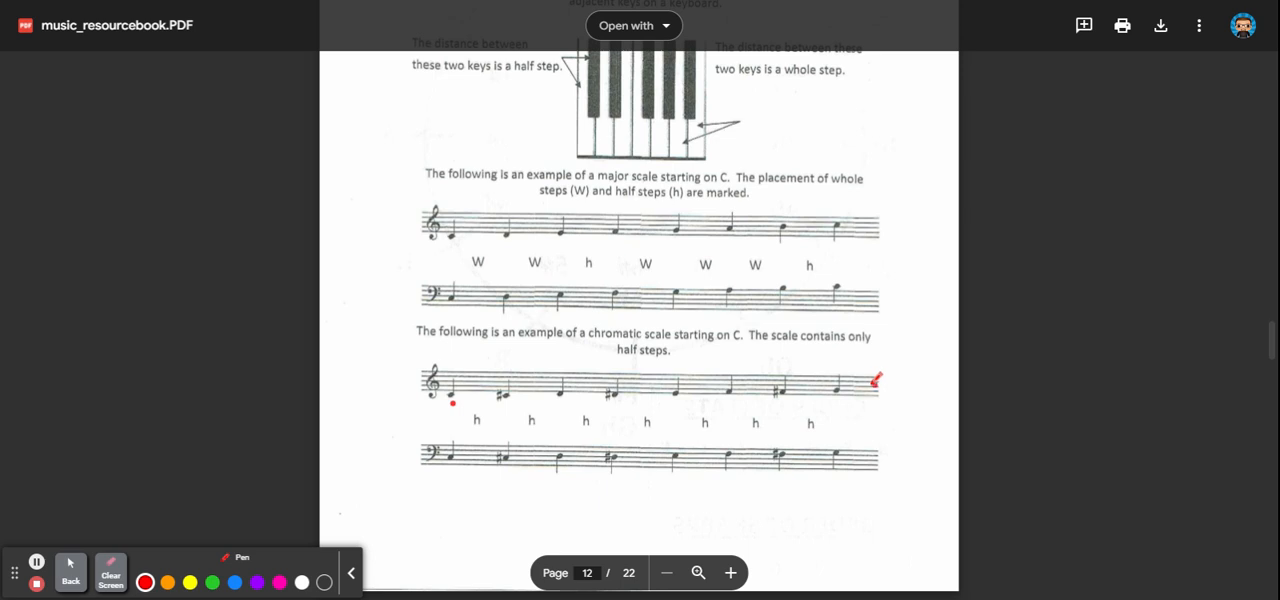
mouse_move(110, 572)
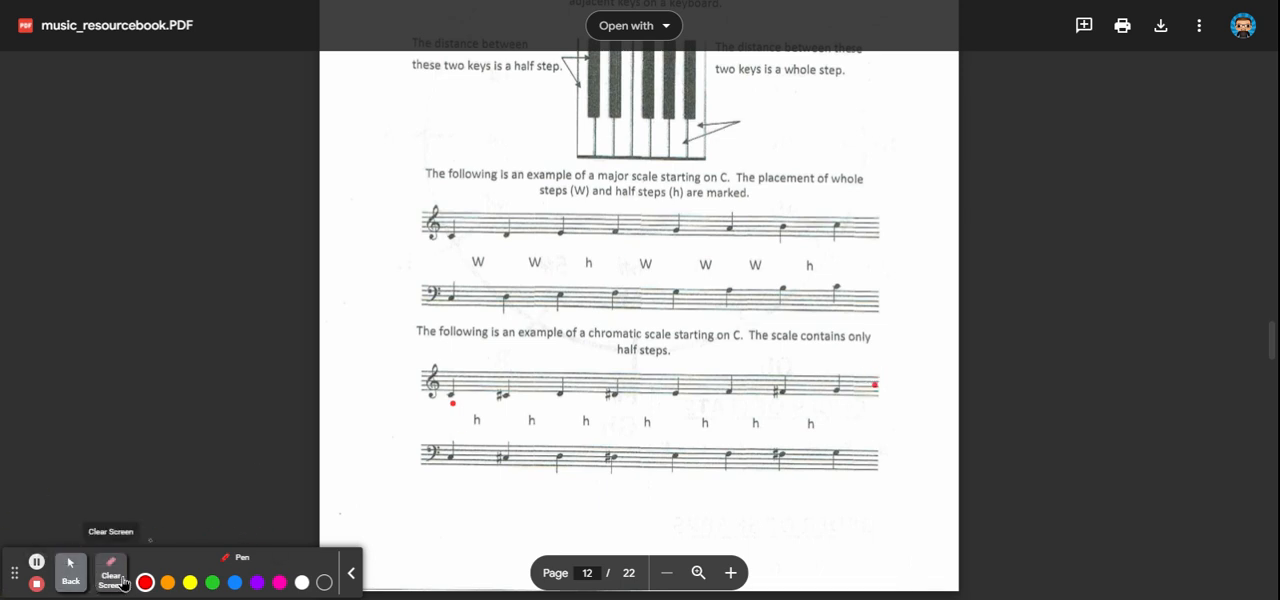
click(110, 572)
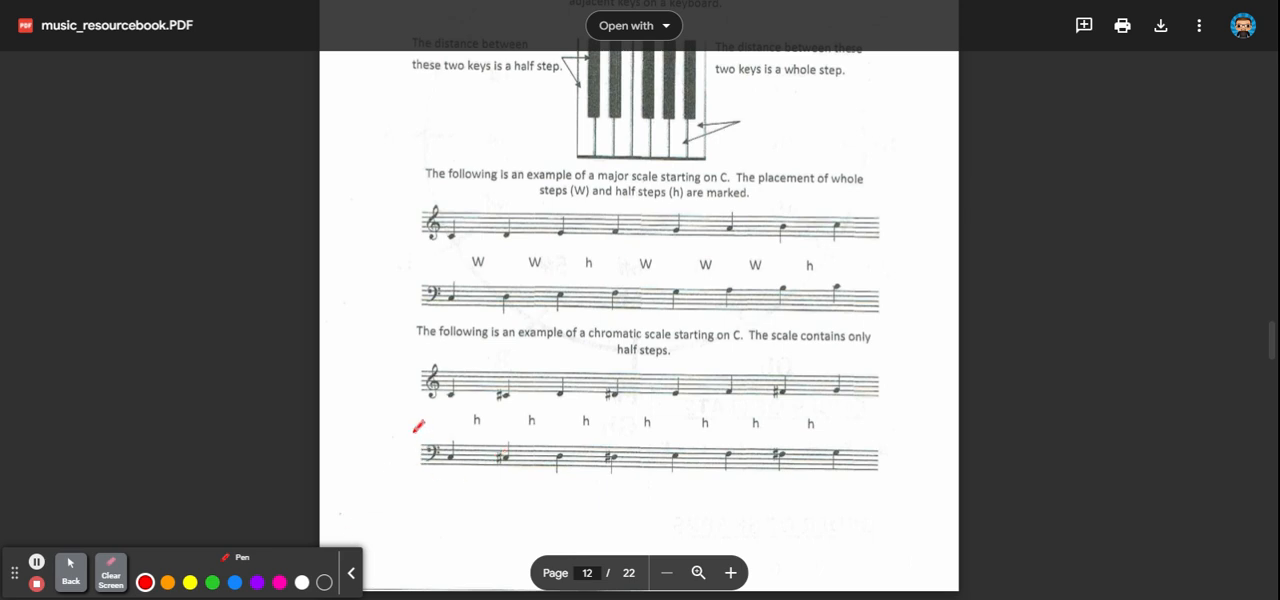
mouse_move(386, 380)
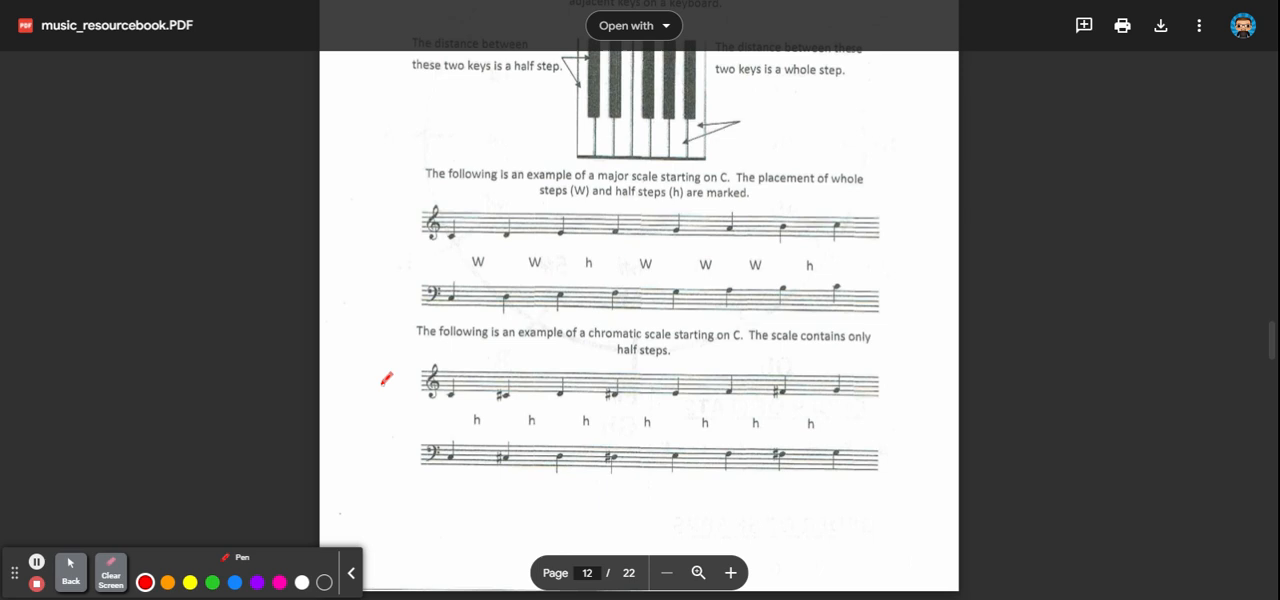
drag(408, 384, 390, 456)
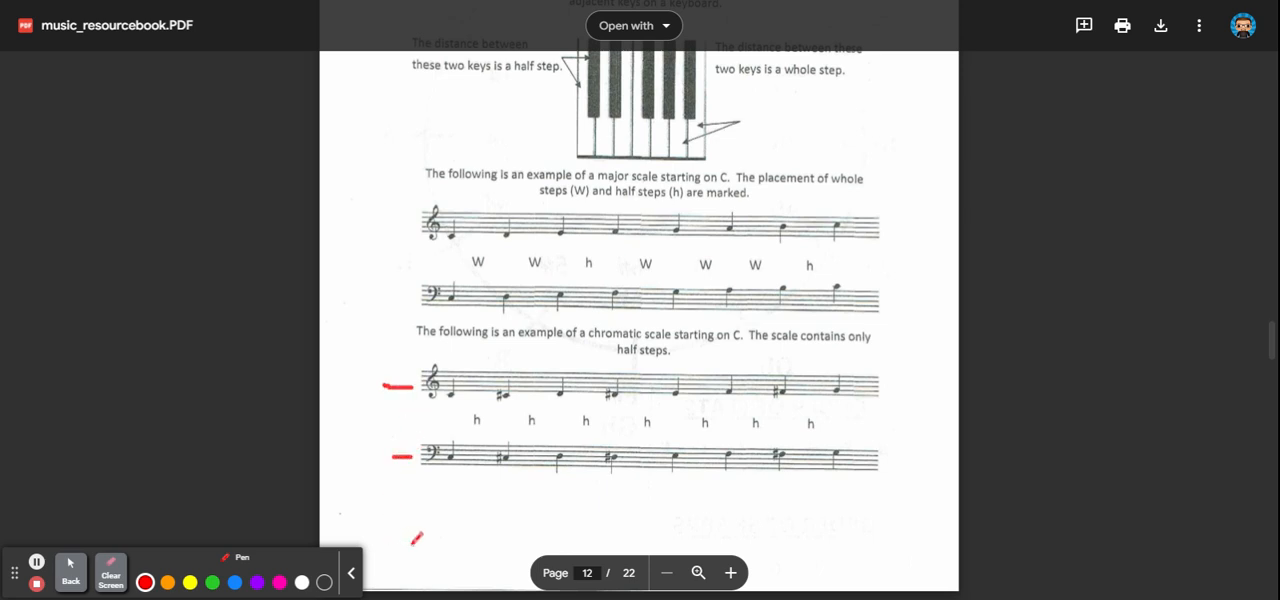
Clear the red dashes beside the chromatic scale staves.
click(110, 572)
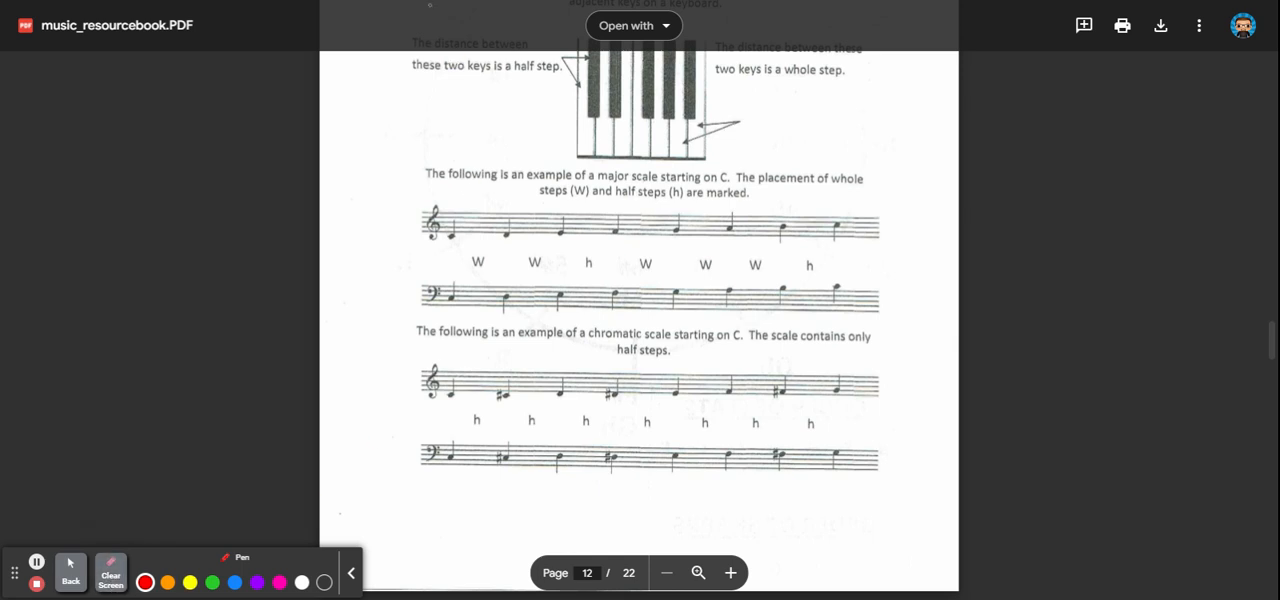
mouse_move(252, 480)
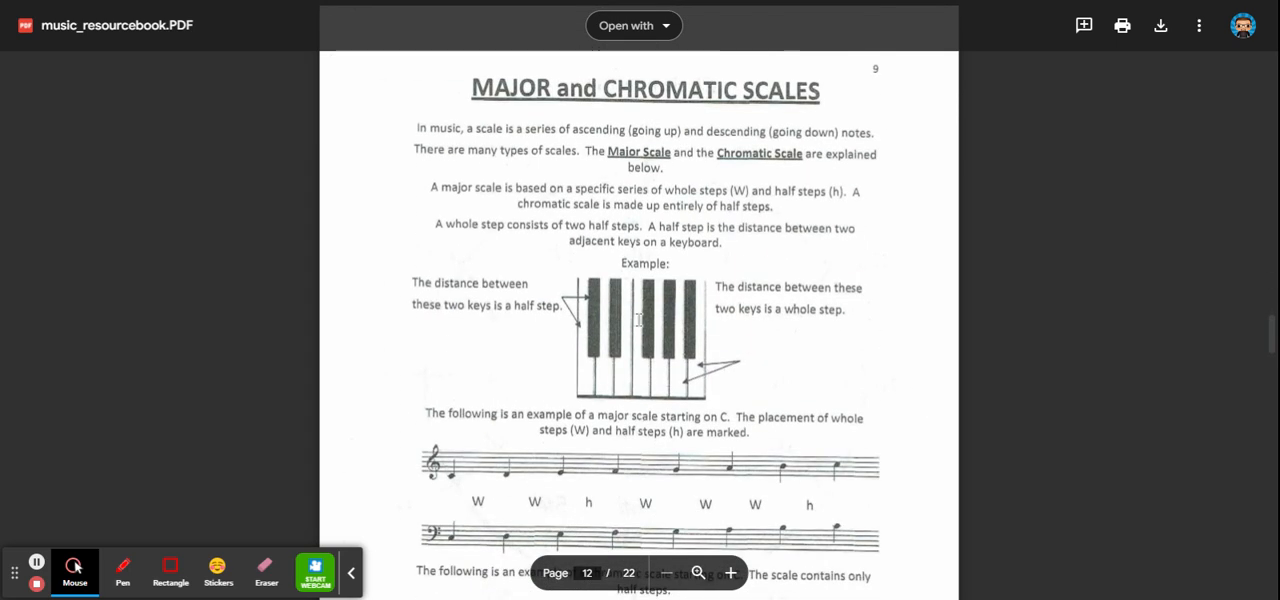
Scroll down to the major and chromatic scale staff examples on the page.
scroll(down, 3)
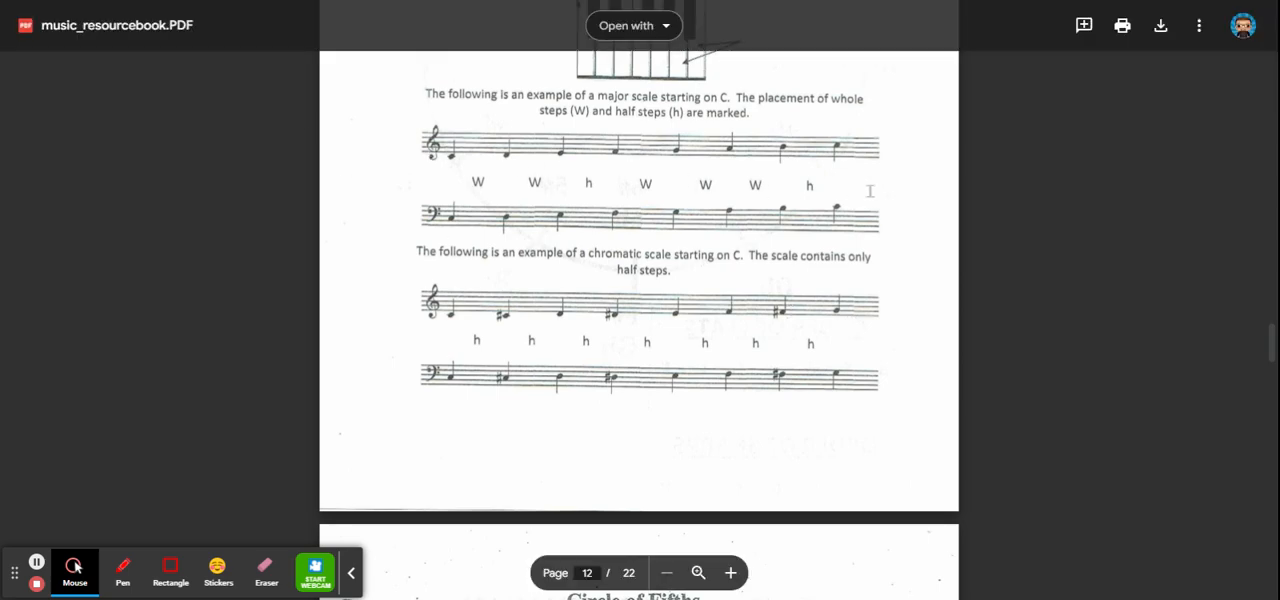
mouse_move(722, 368)
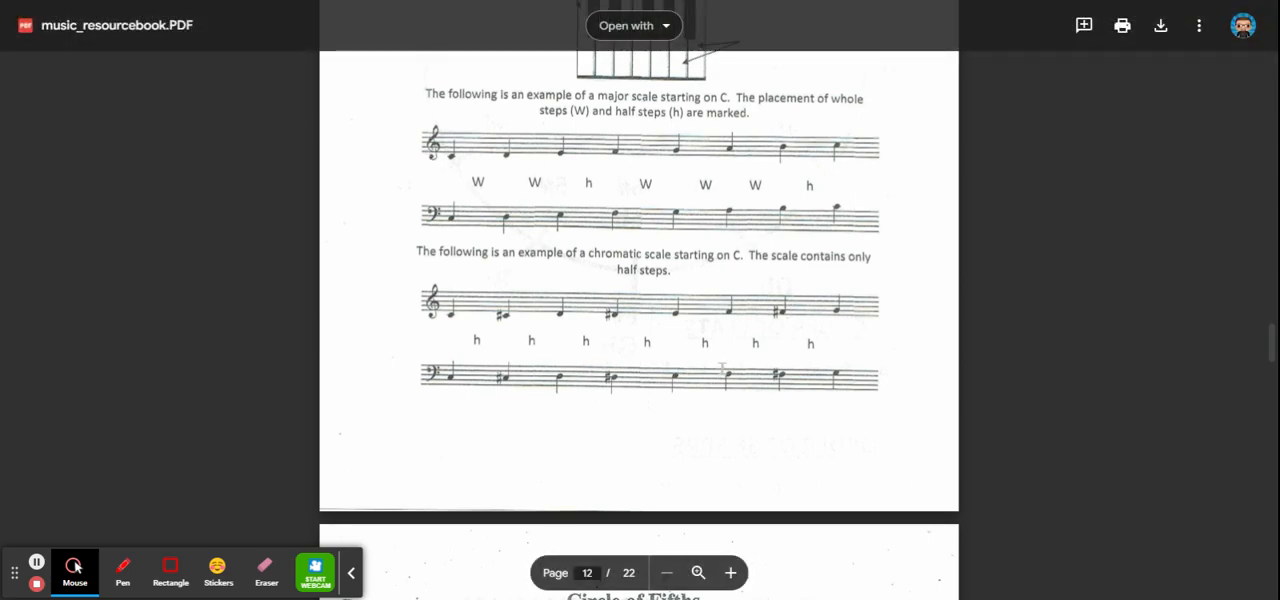
scroll(down, 3)
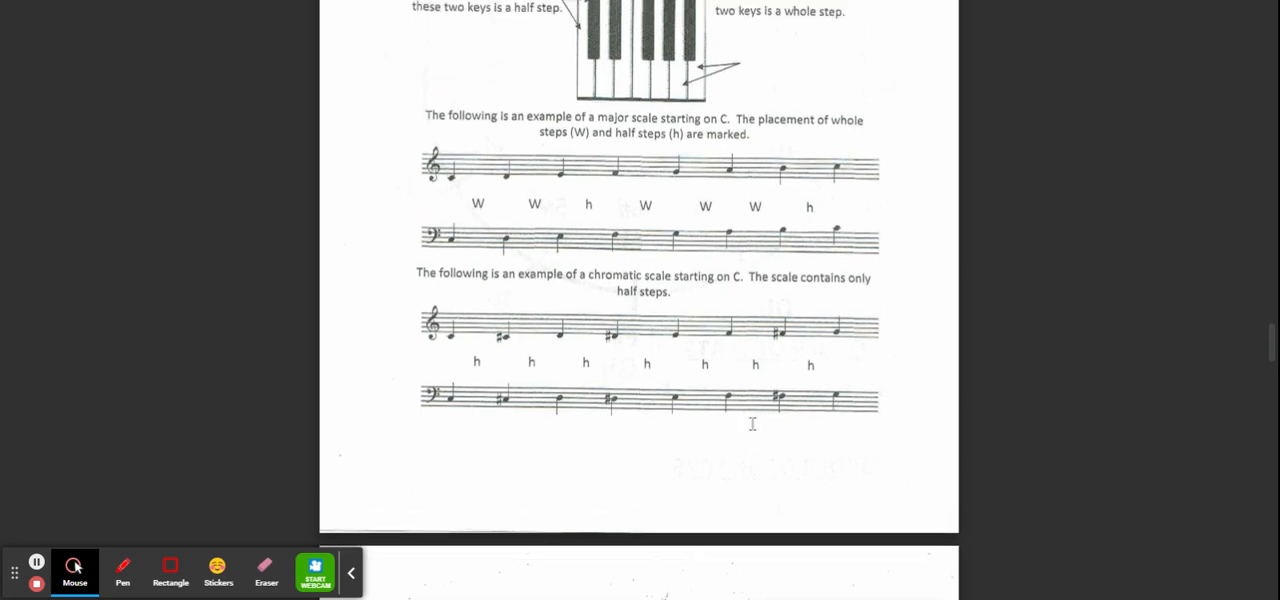